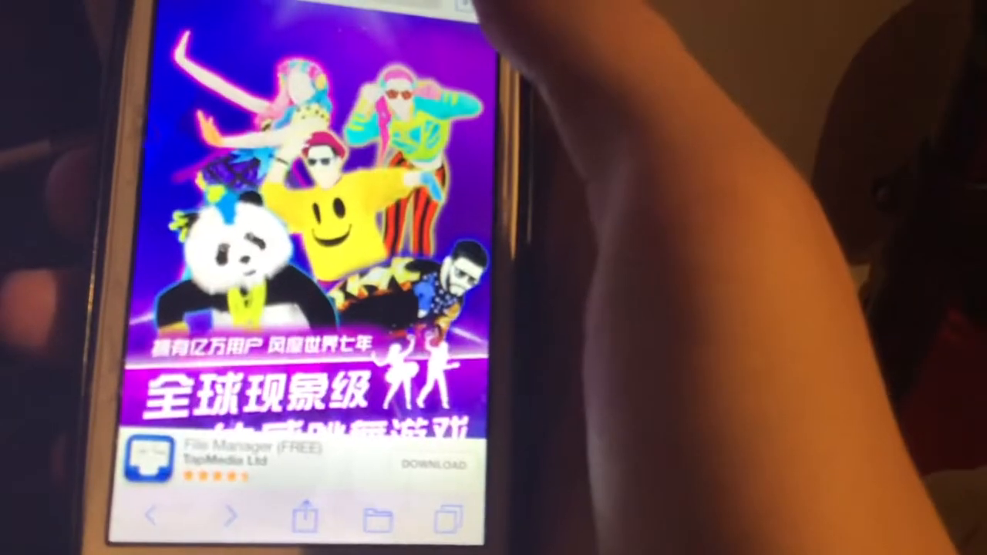
# Step: Tap the download link on the dance-game page to raise the 'File Manager Required' alert
pyautogui.click(440, 464)
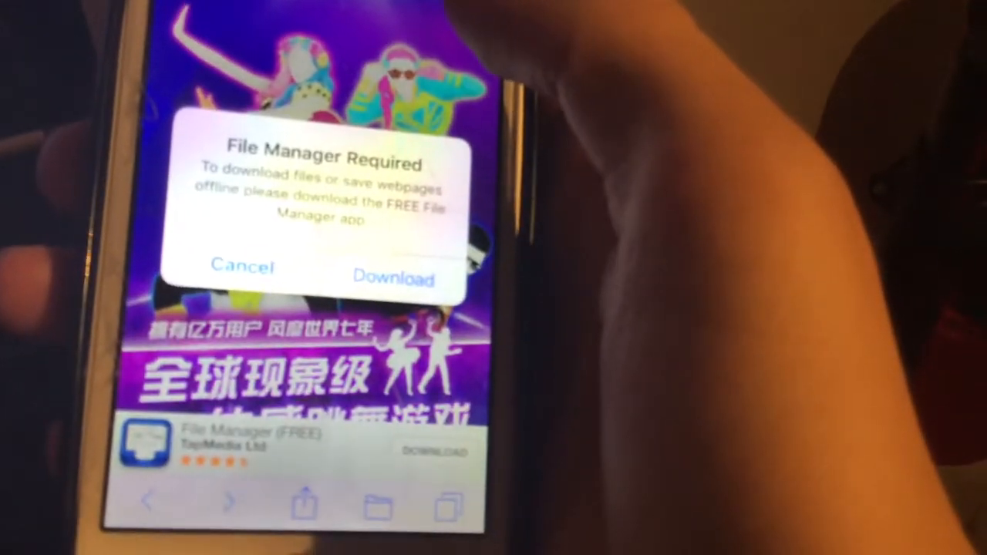